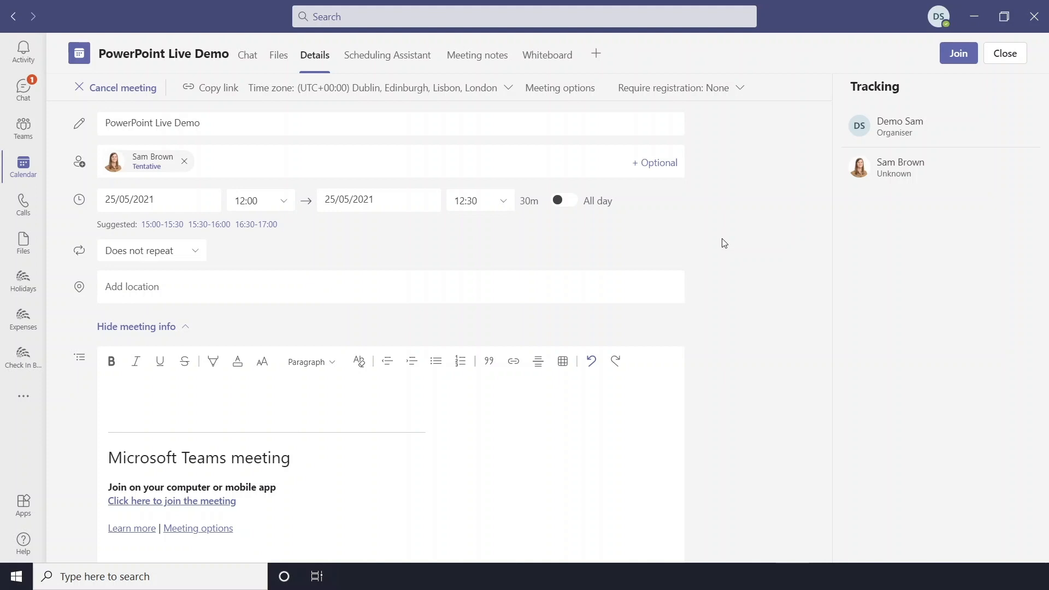
mouse_move(958, 52)
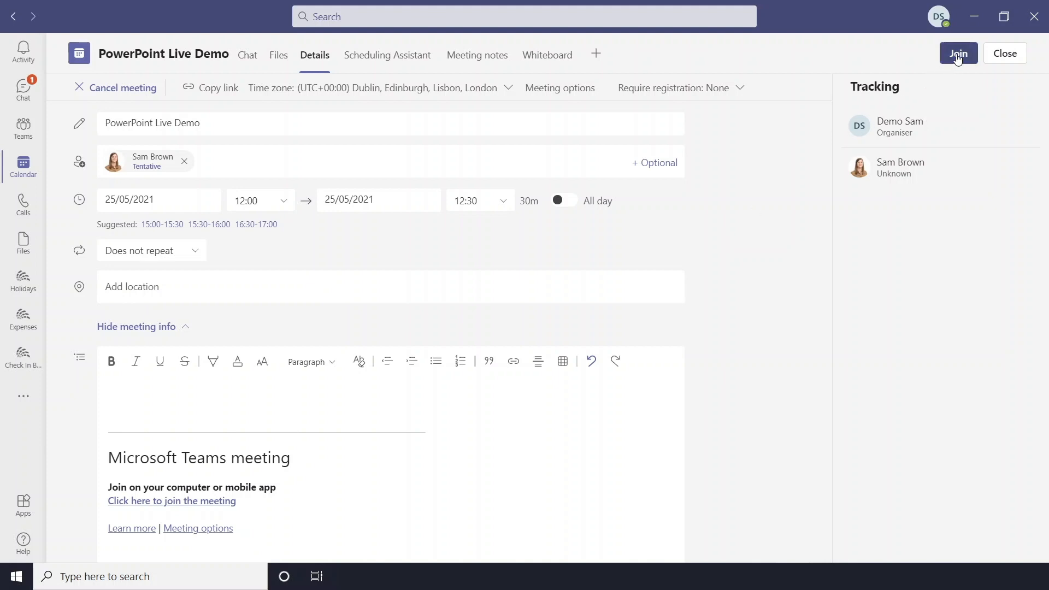
Join the PowerPoint Live Demo meeting with the microphone switched off
left_click(957, 52)
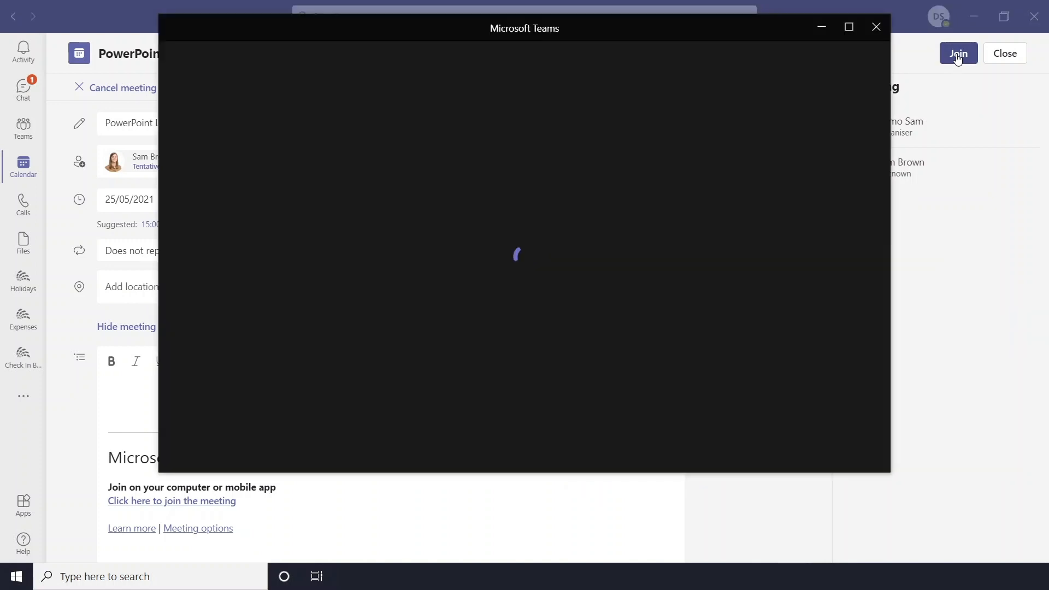
left_click(957, 52)
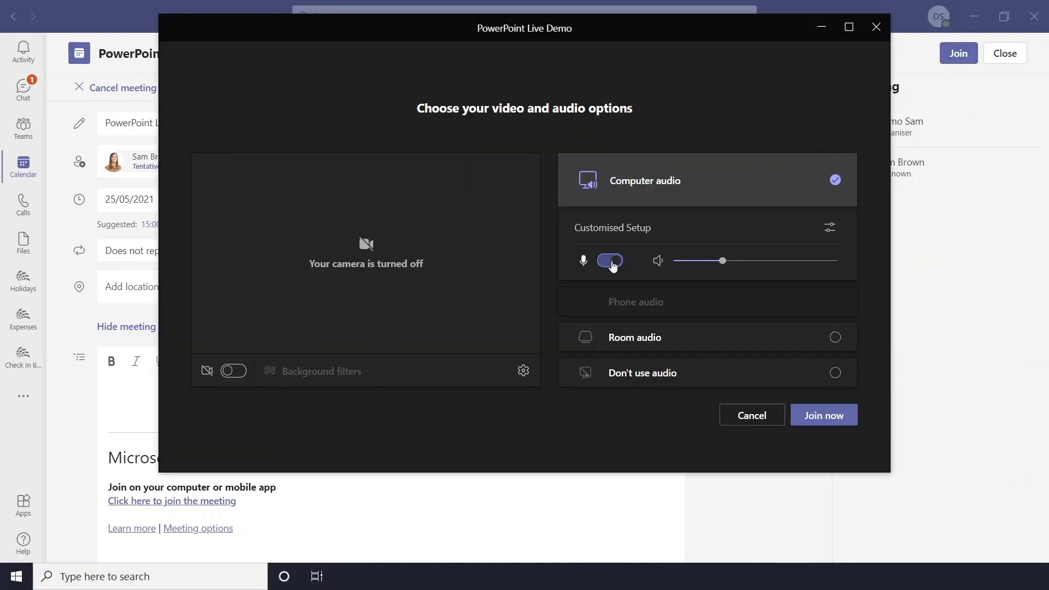
left_click(608, 260)
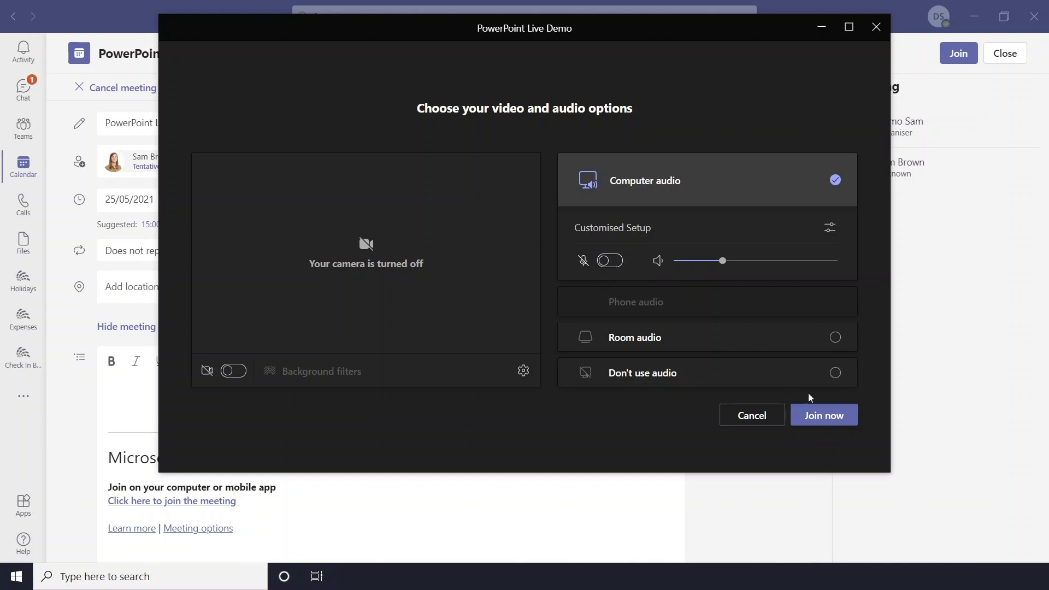
left_click(824, 415)
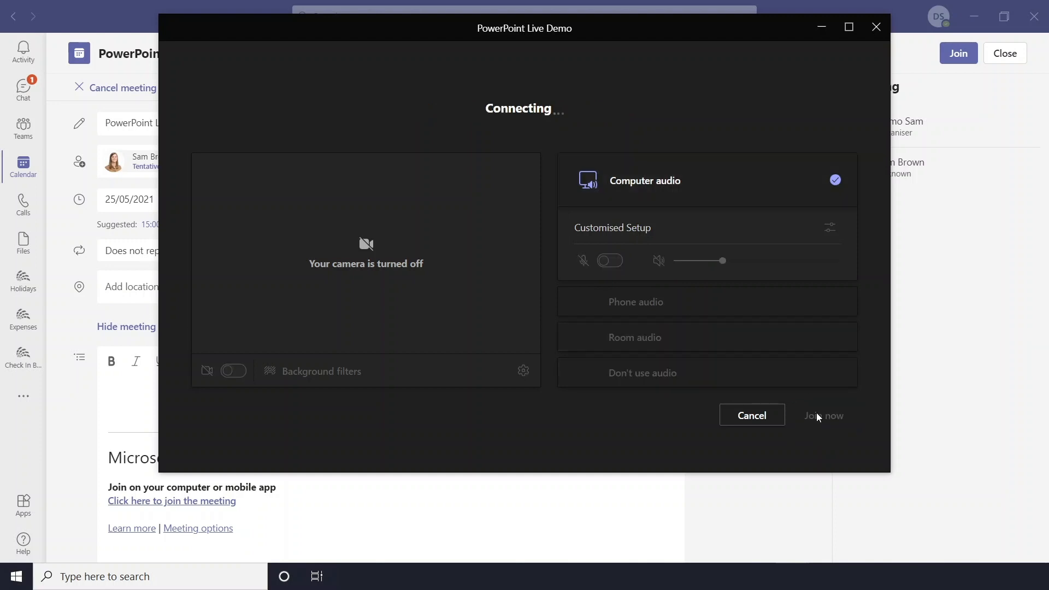
left_click(824, 415)
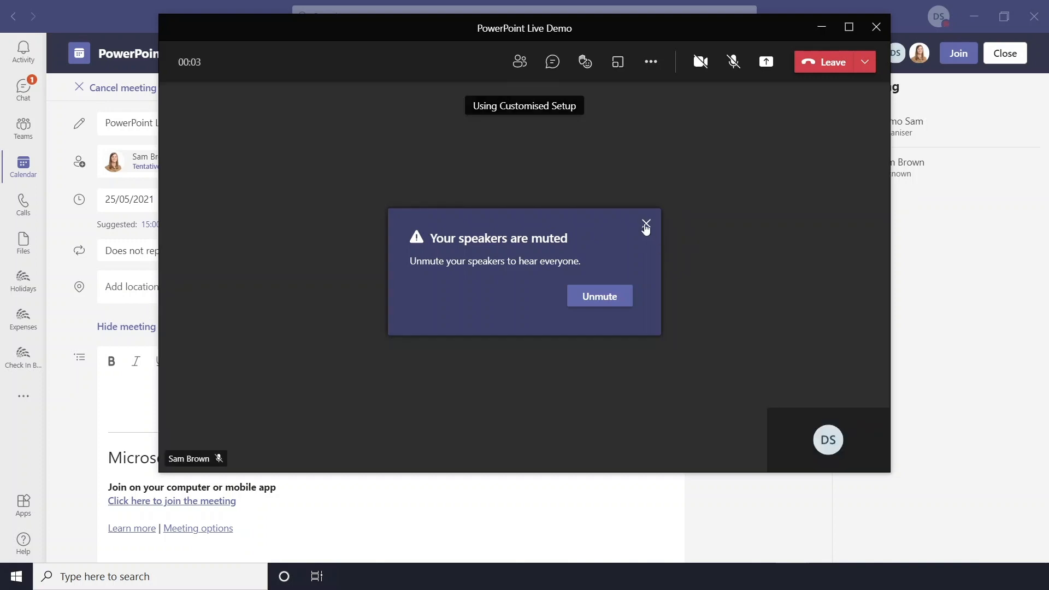
Dismiss the muted-speakers notice and maximise the meeting window
left_click(645, 223)
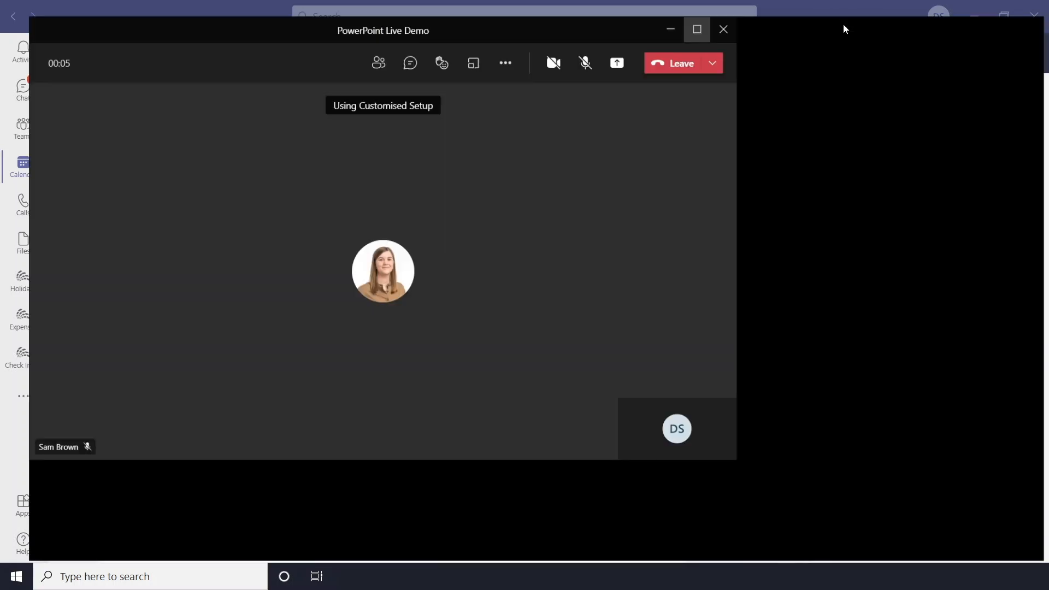
left_click(696, 28)
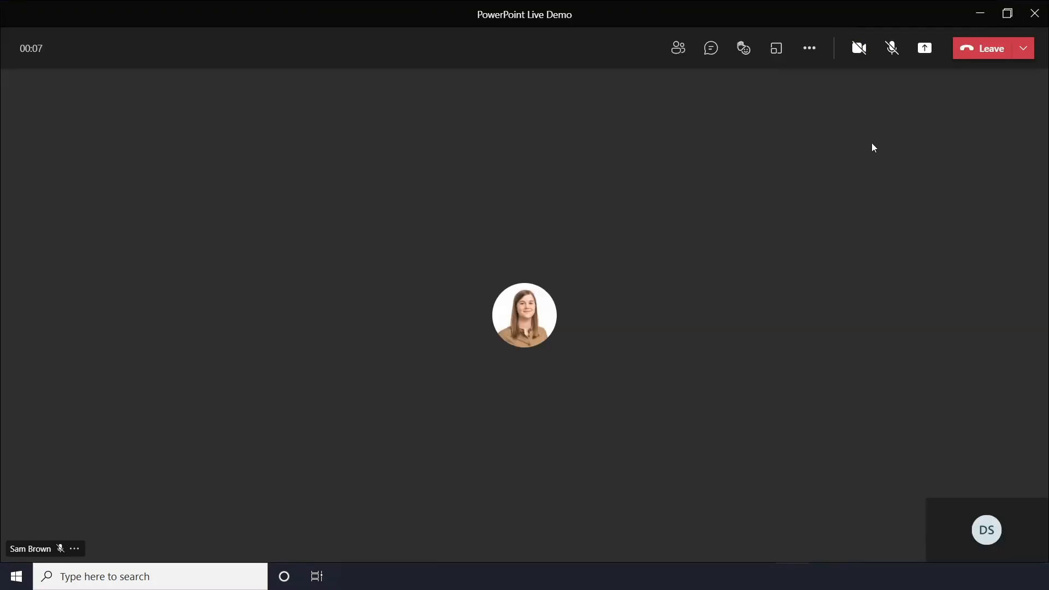
mouse_move(924, 47)
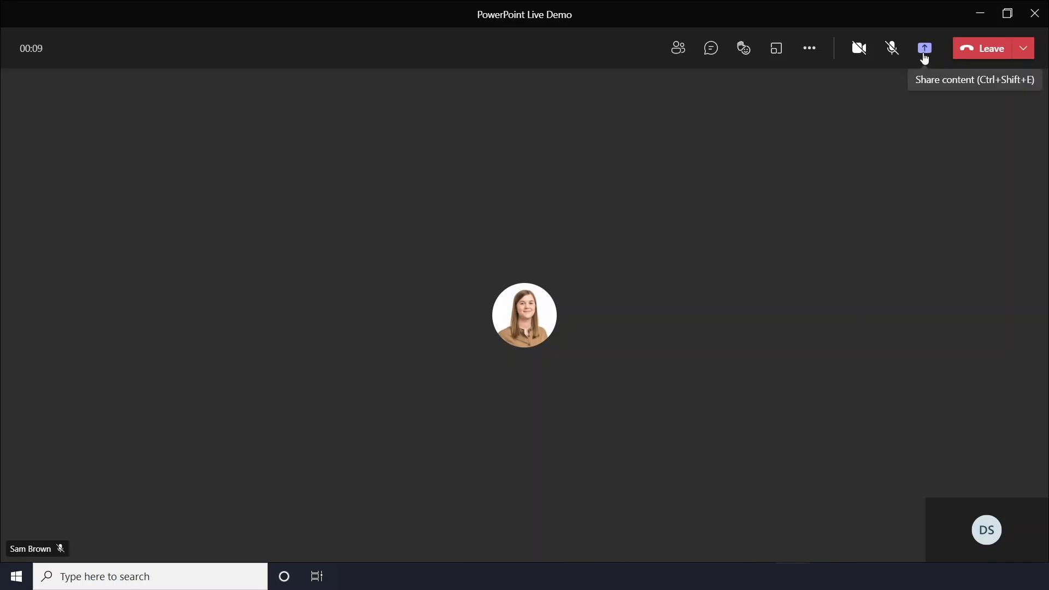
Show the Share content panel scrolled down to the PowerPoint Live choices
left_click(925, 48)
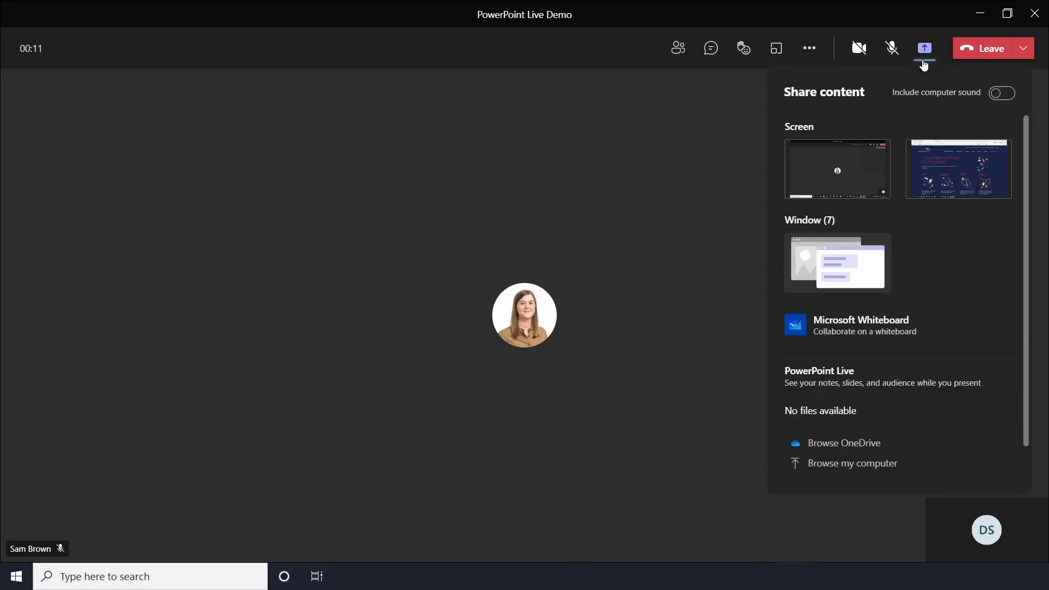
mouse_move(857, 265)
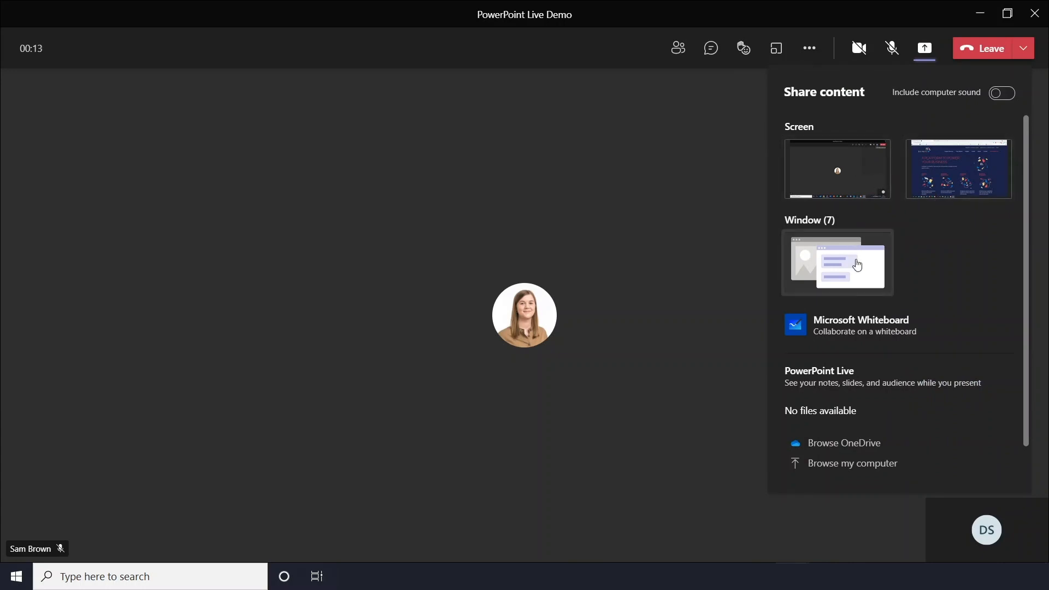
scroll("down", 3)
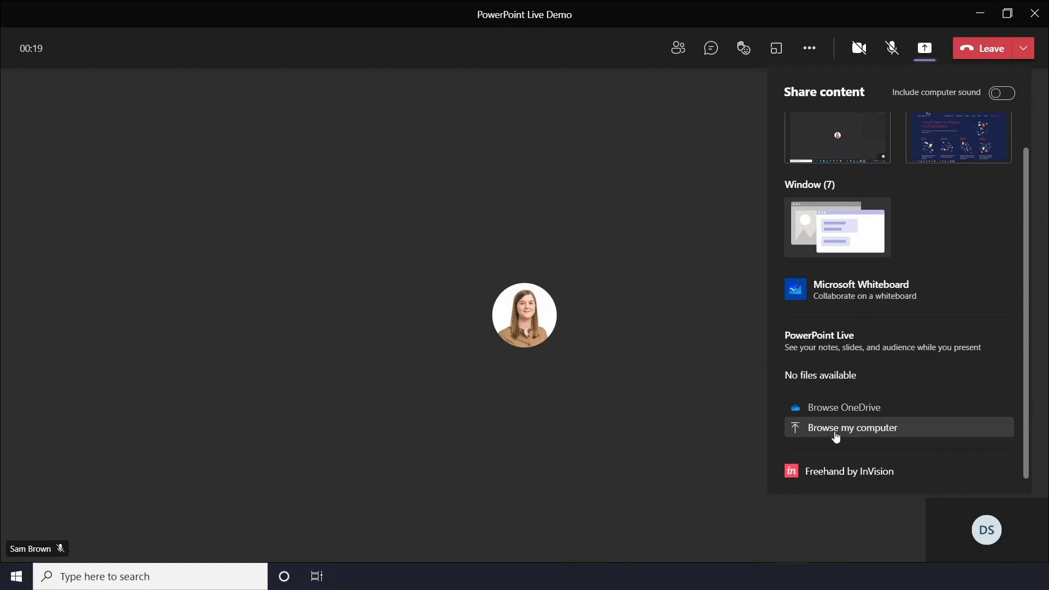
Share the Test PowerPoint file from the Desktop through PowerPoint Live
left_click(852, 427)
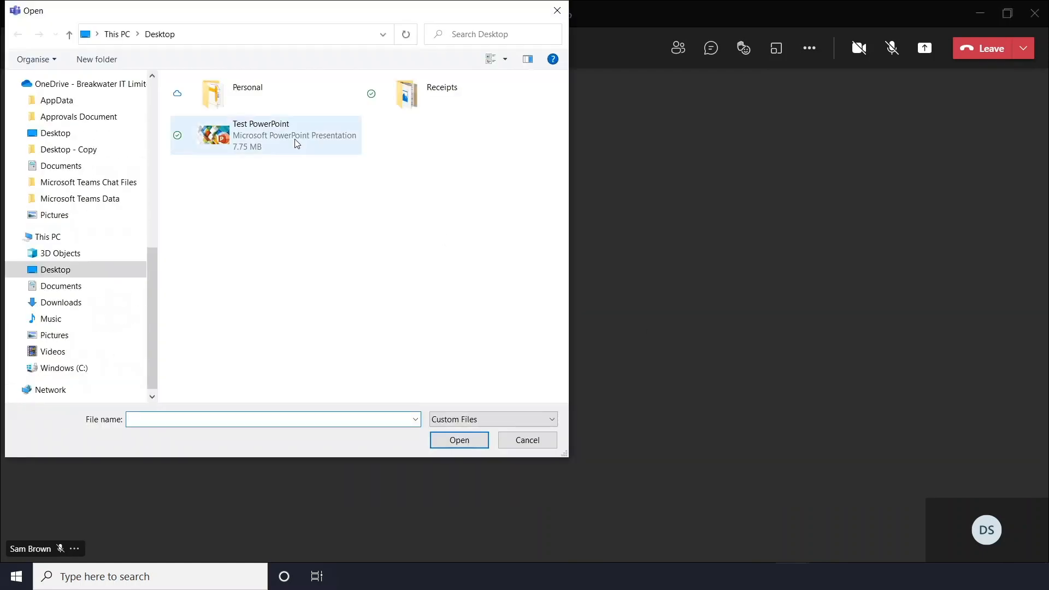
left_click(266, 135)
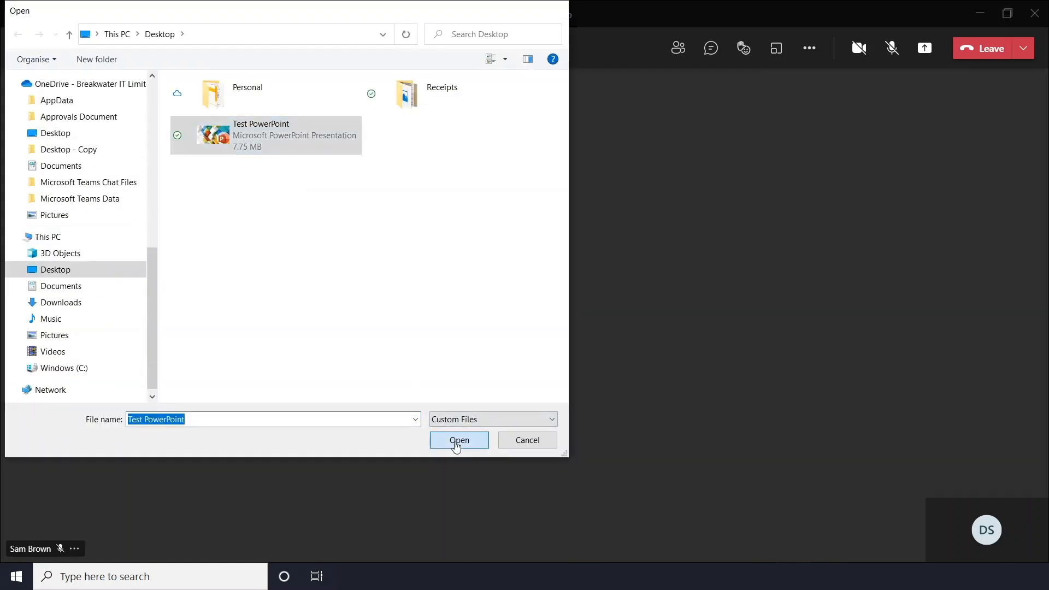
left_click(459, 440)
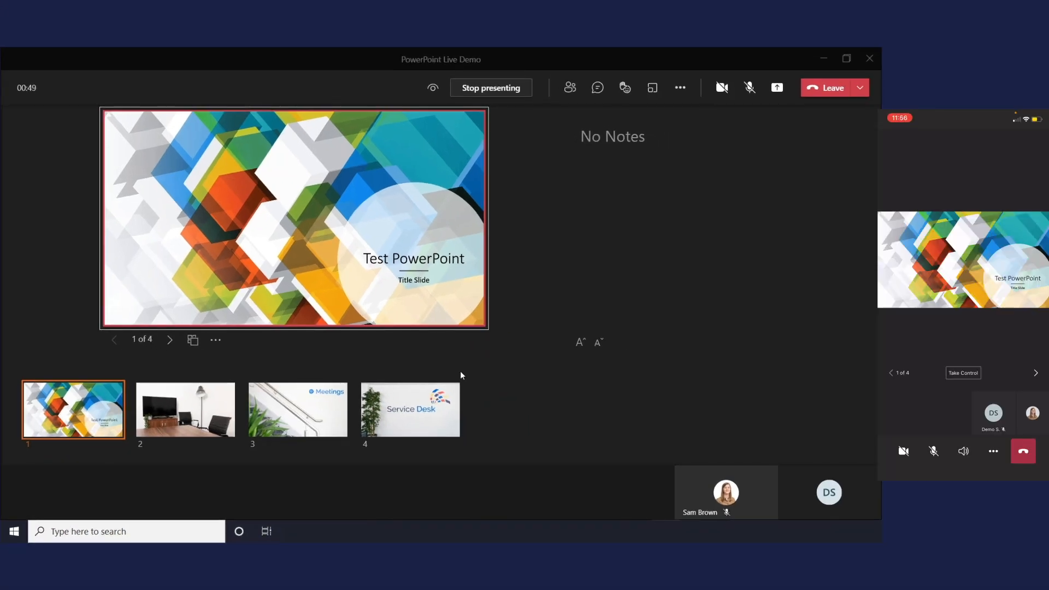
mouse_move(447, 373)
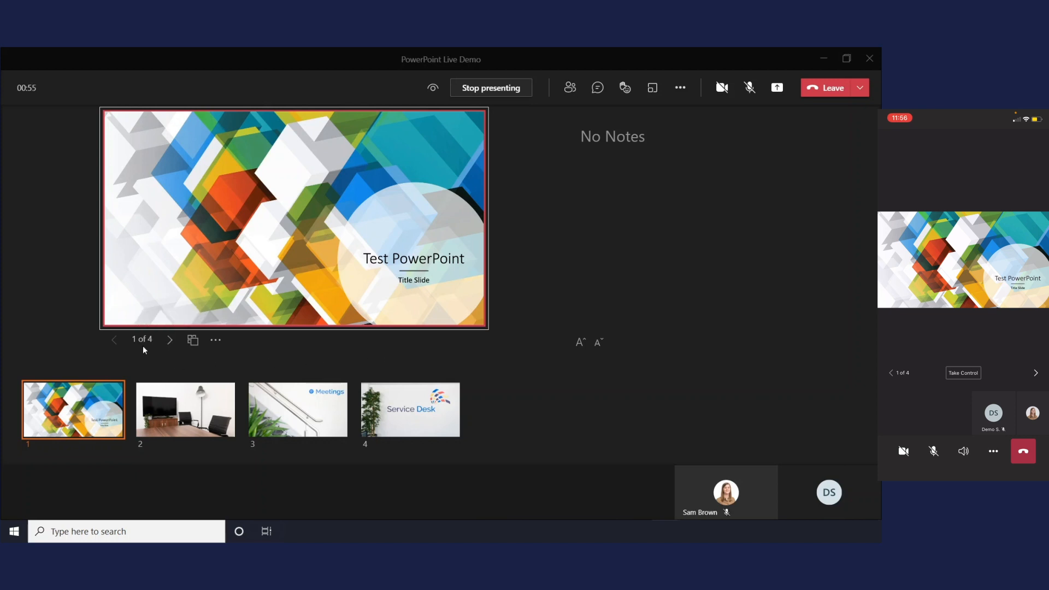
mouse_move(170, 341)
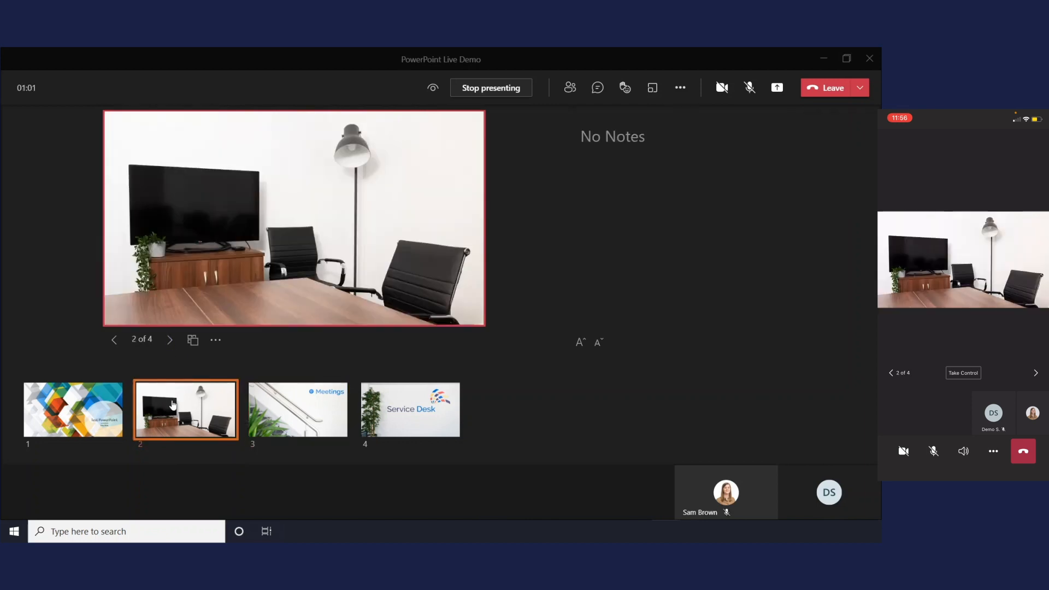
Go to the title slide, jump to the Service Desk slide via grid view, then back to Meetings
left_click(73, 409)
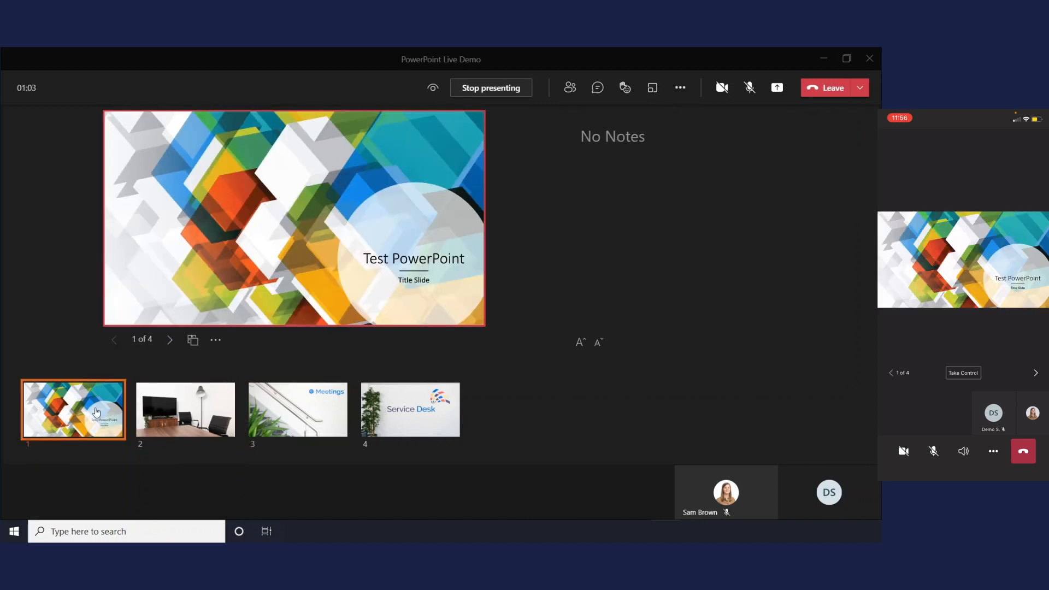
left_click(192, 340)
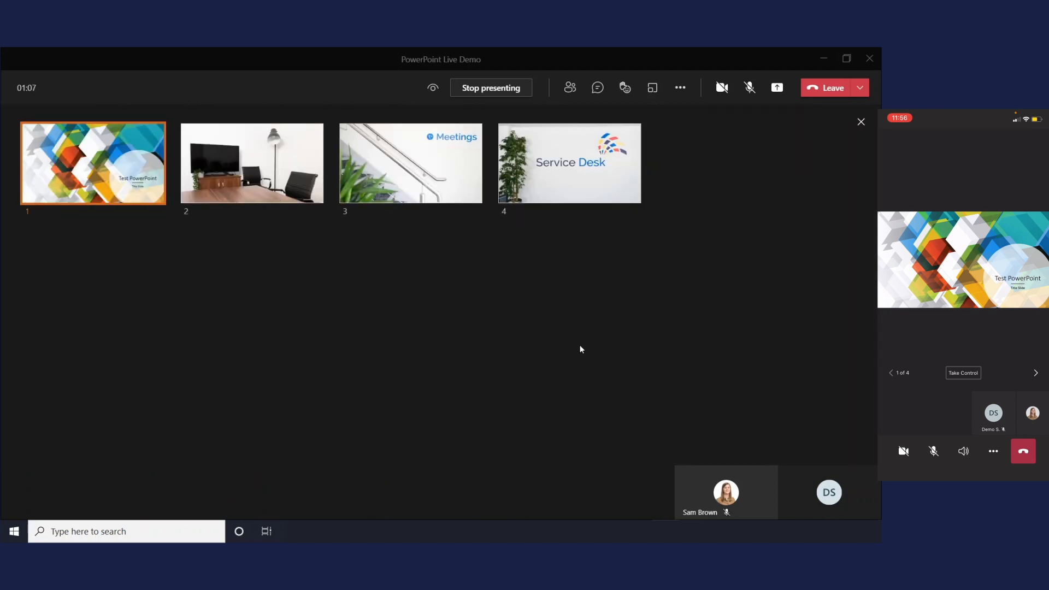
left_click(569, 162)
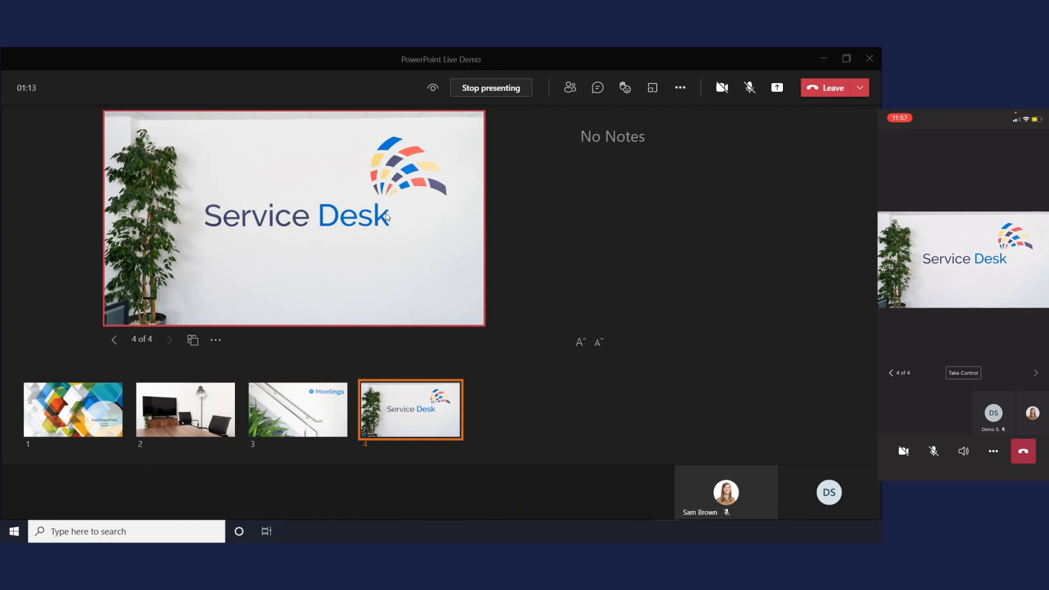
left_click(298, 409)
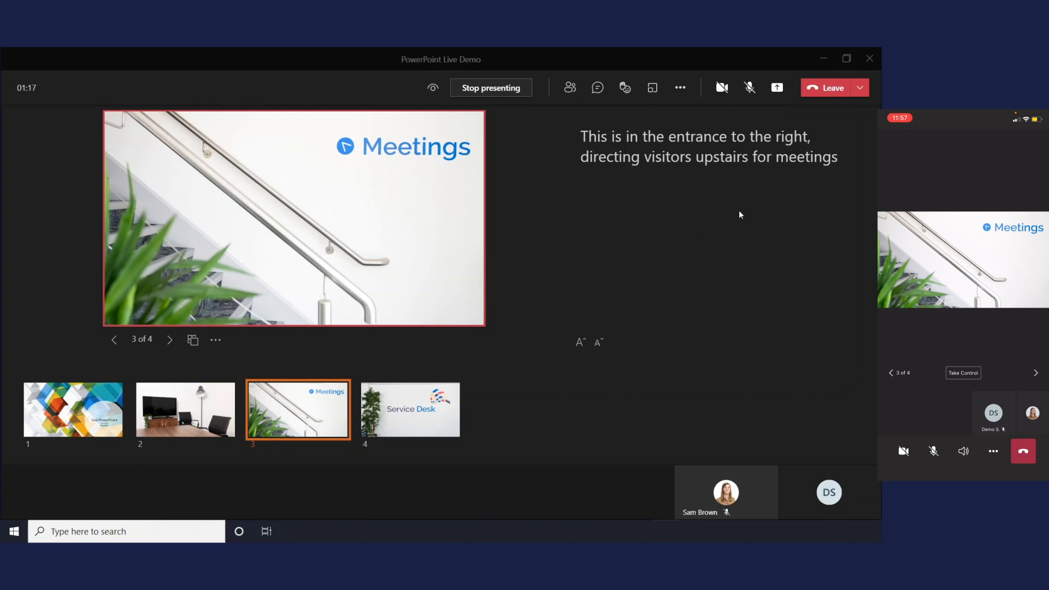
mouse_move(579, 342)
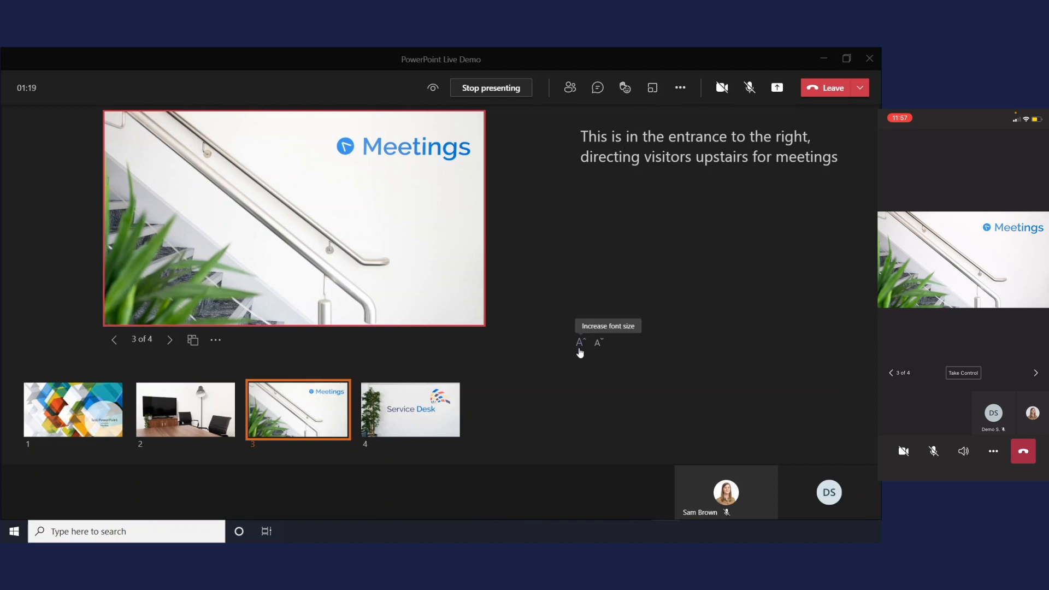
Decrease the slide 3 speaker notes font size twice
left_click(579, 342)
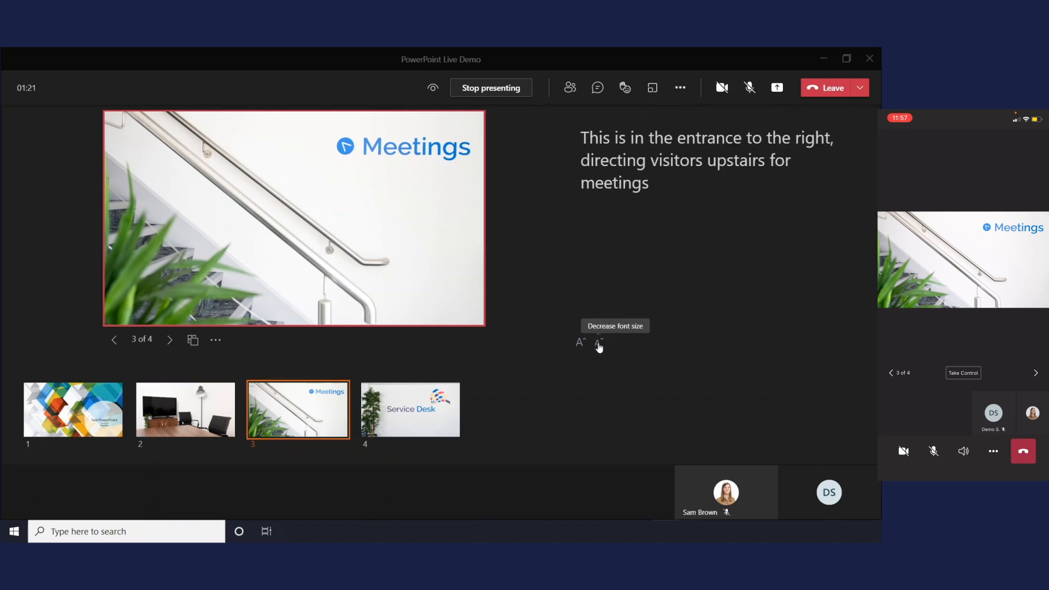
left_click(597, 342)
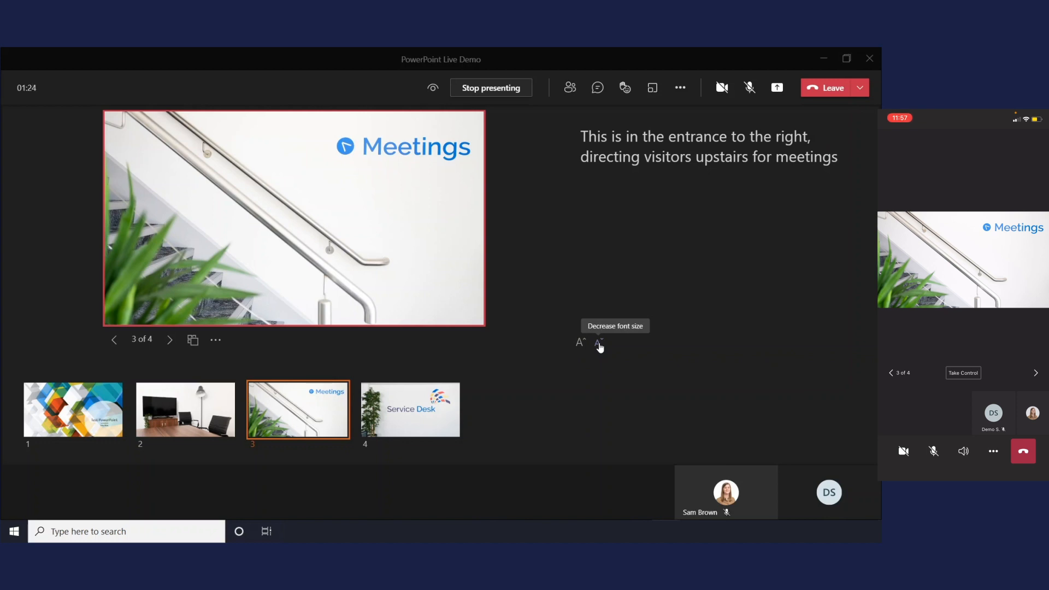
mouse_move(514, 209)
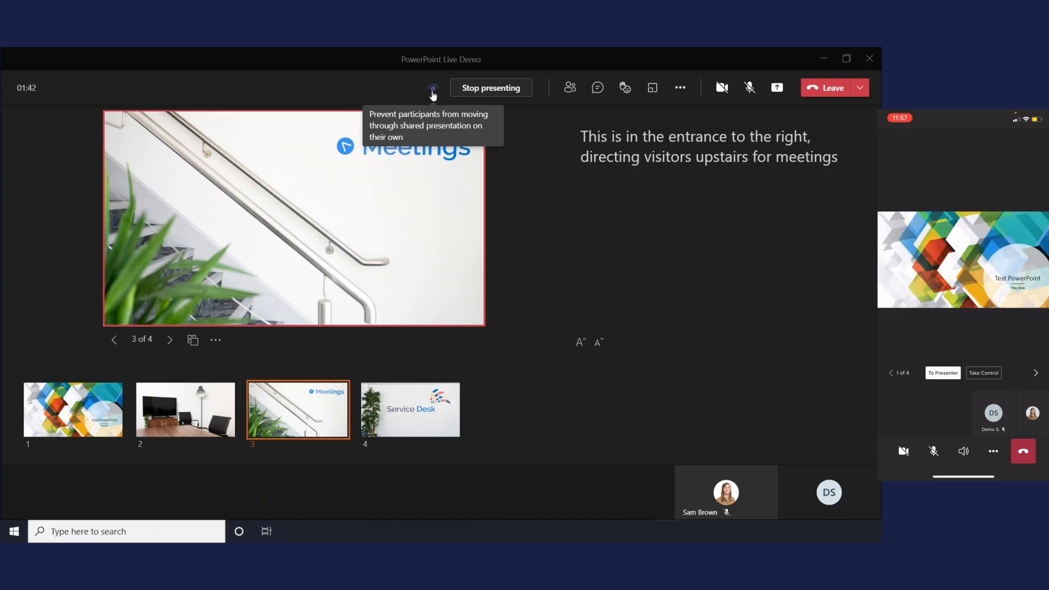
Disable participants' private slide viewing and return the deck to the title slide
left_click(942, 372)
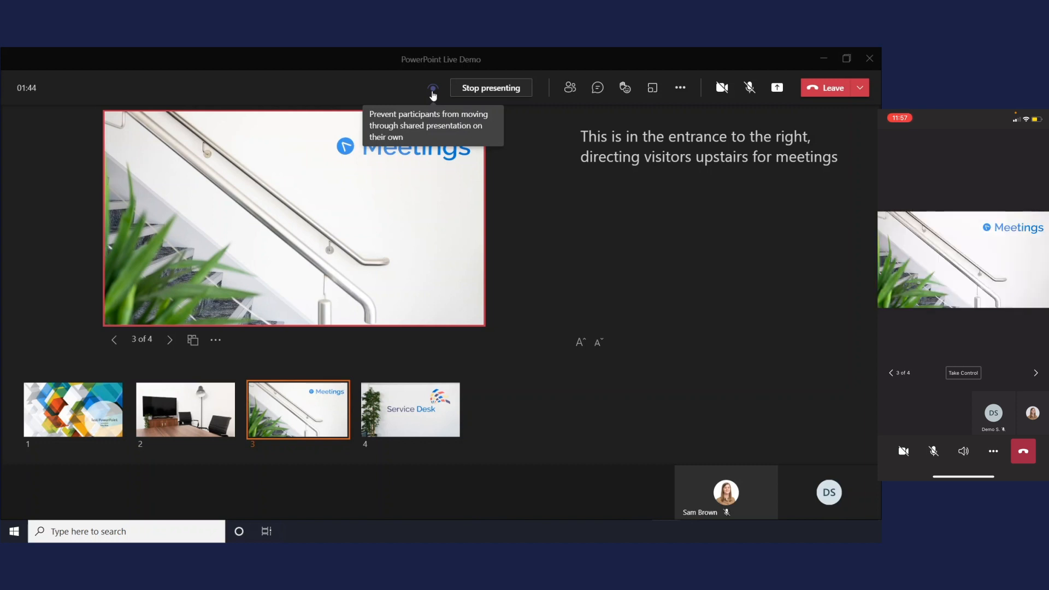
left_click(1035, 373)
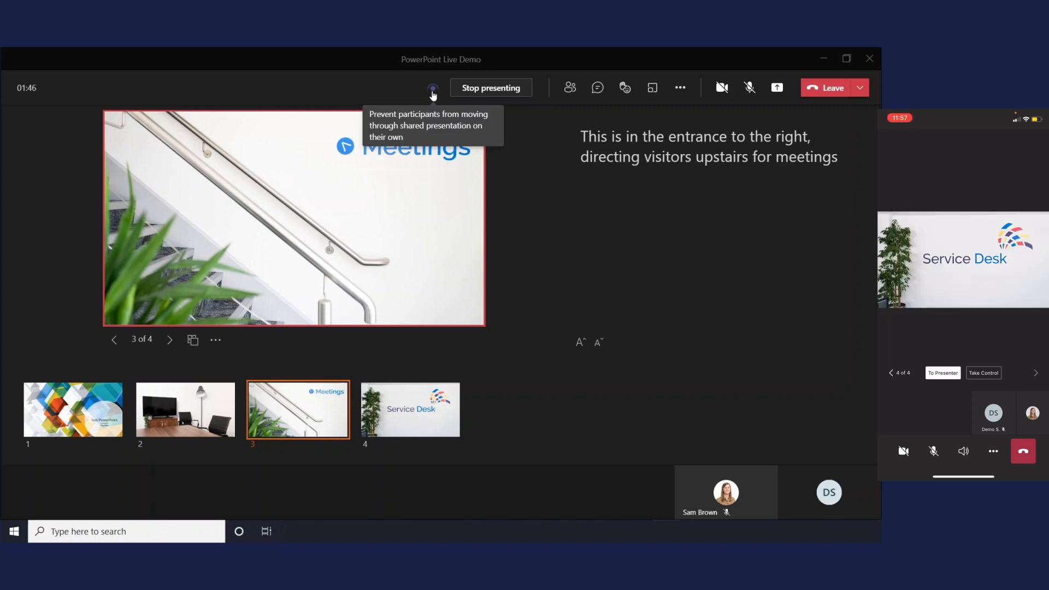
left_click(432, 87)
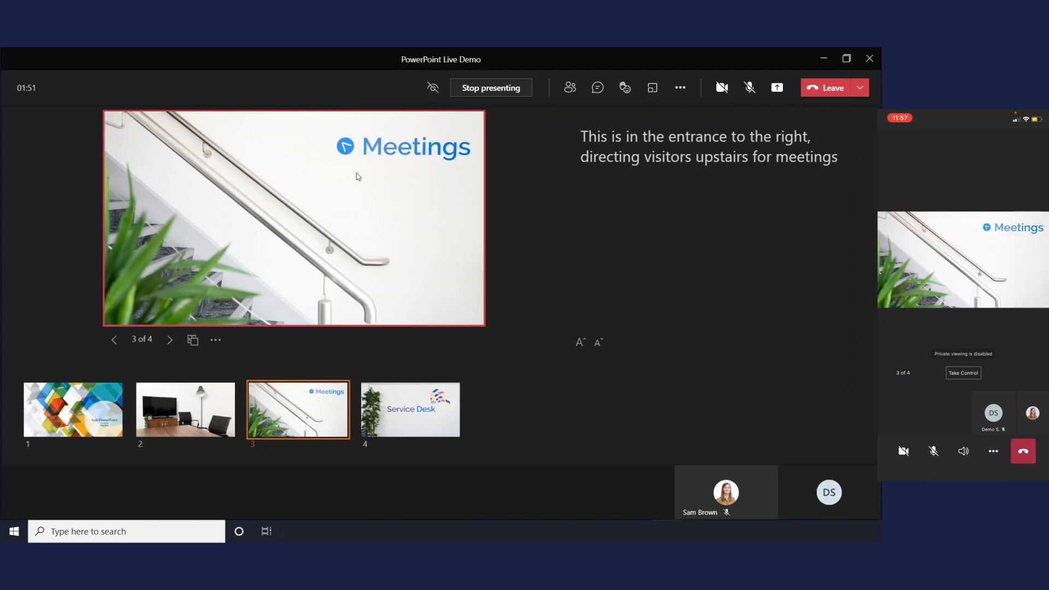
left_click(73, 409)
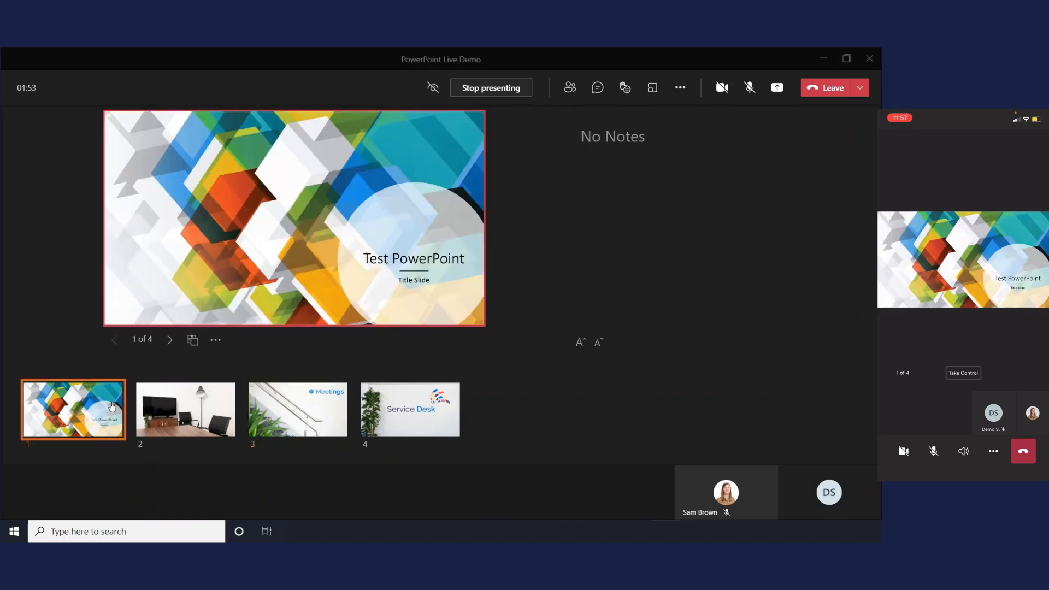
mouse_move(569, 87)
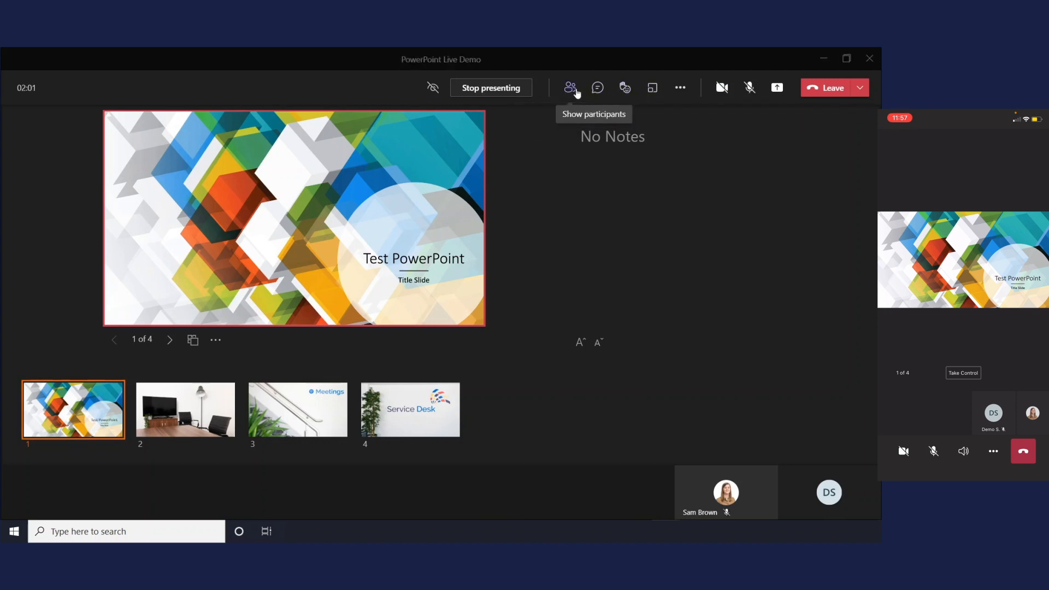
left_click(569, 87)
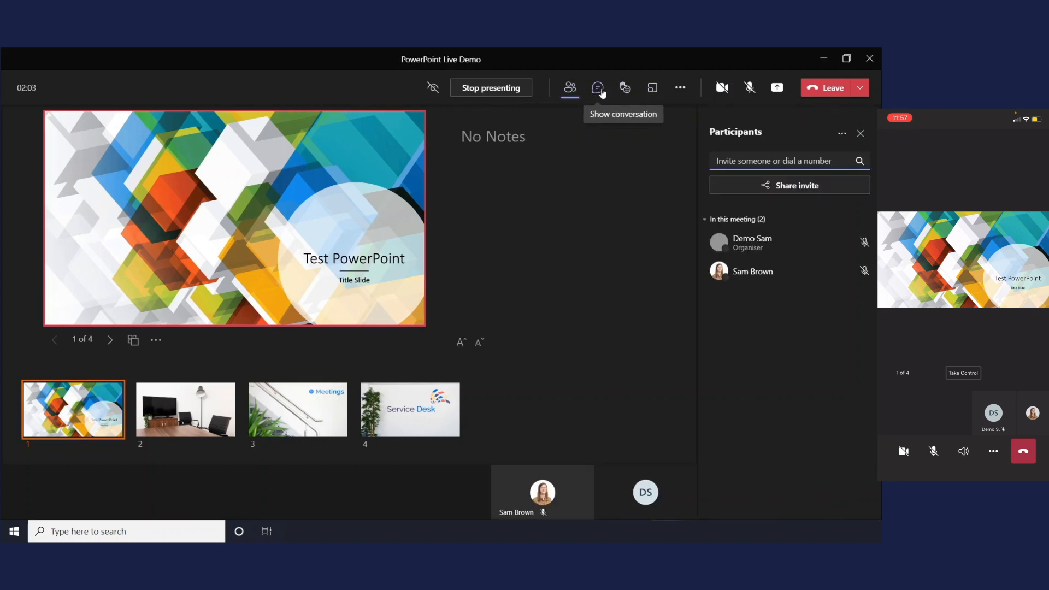
left_click(625, 88)
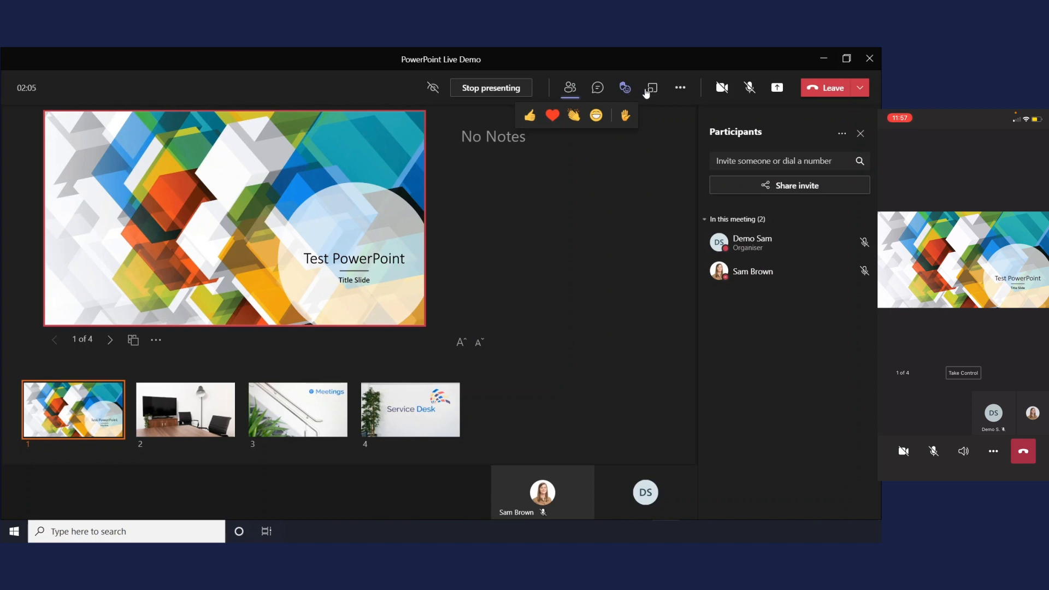
left_click(680, 88)
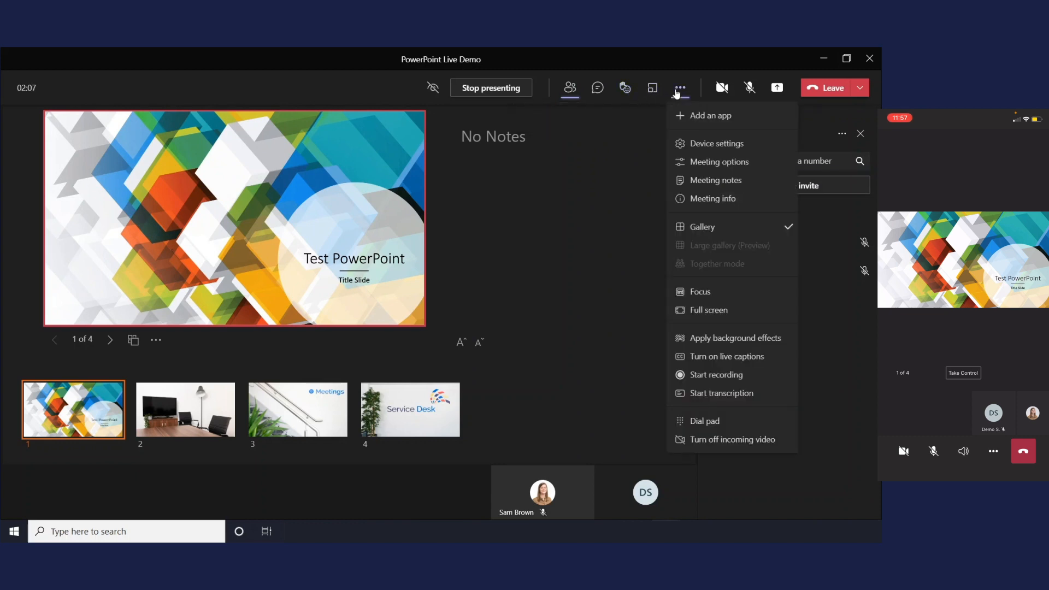
mouse_move(694, 262)
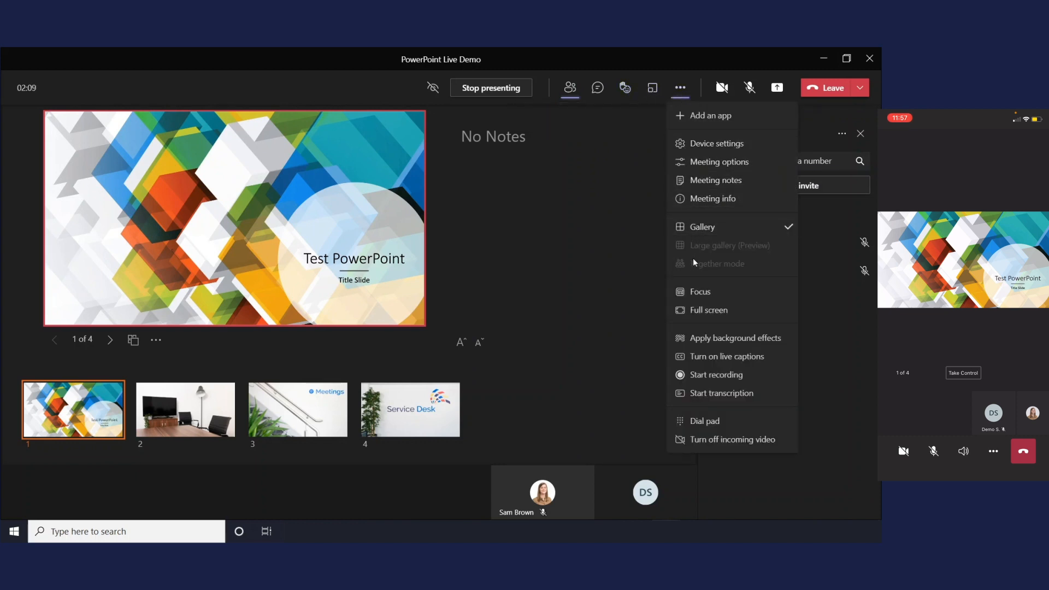
mouse_move(717, 263)
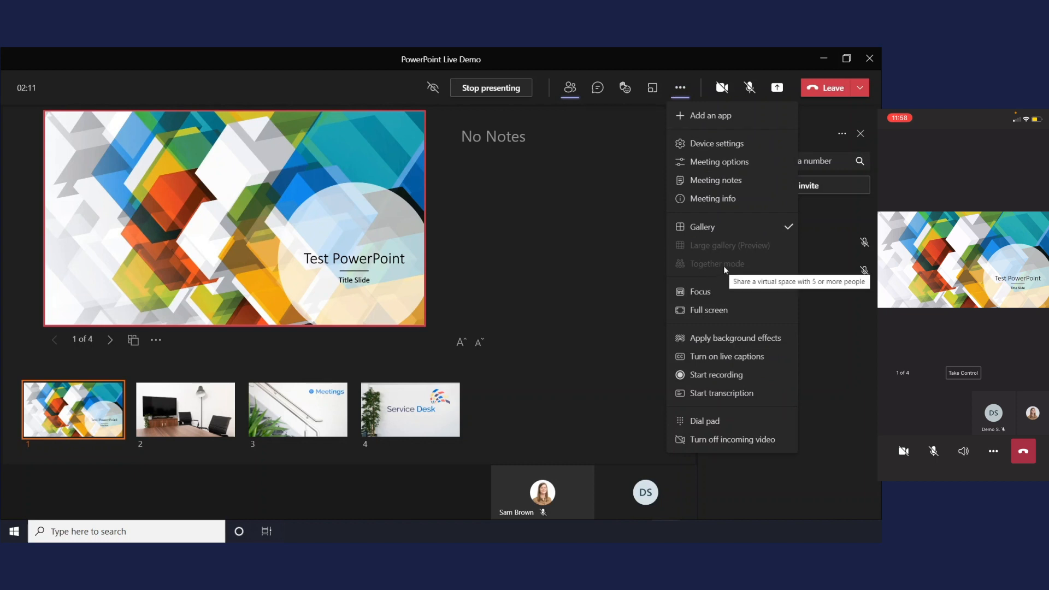
mouse_move(715, 224)
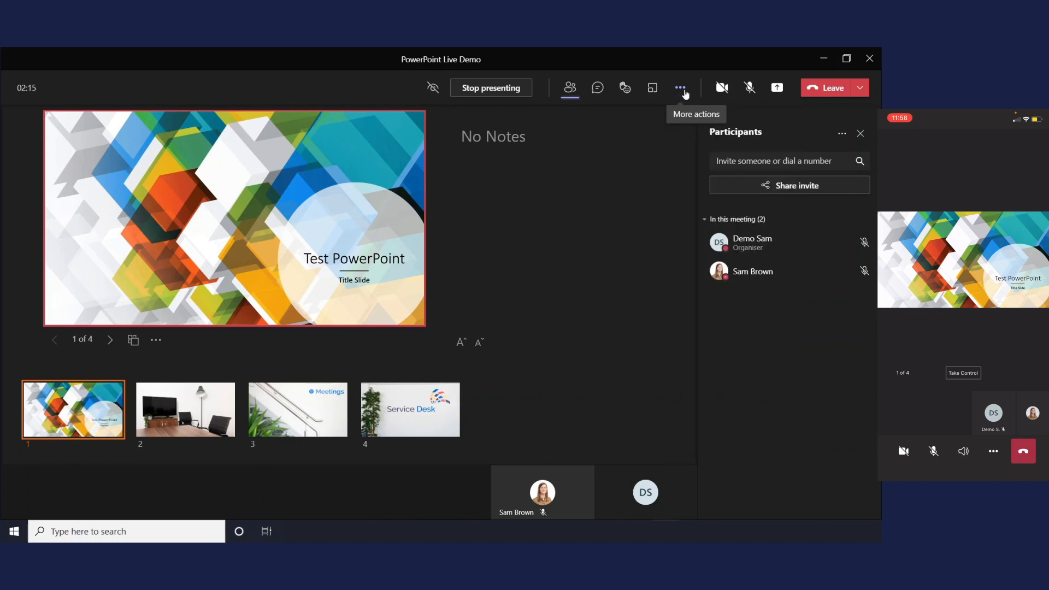
left_click(860, 133)
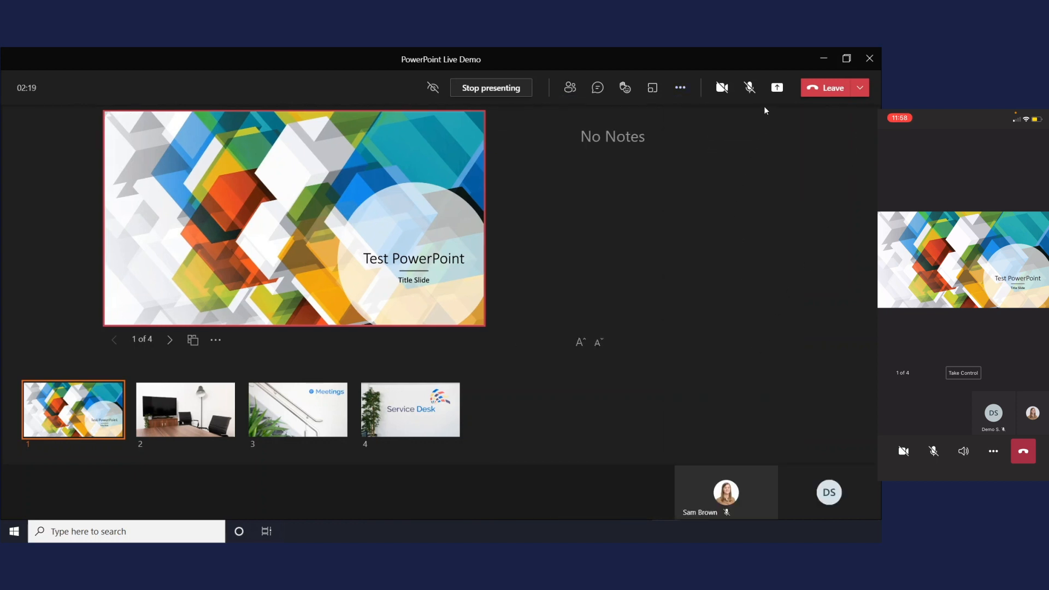
Turn on own camera and spotlight own video for everyone
left_click(721, 88)
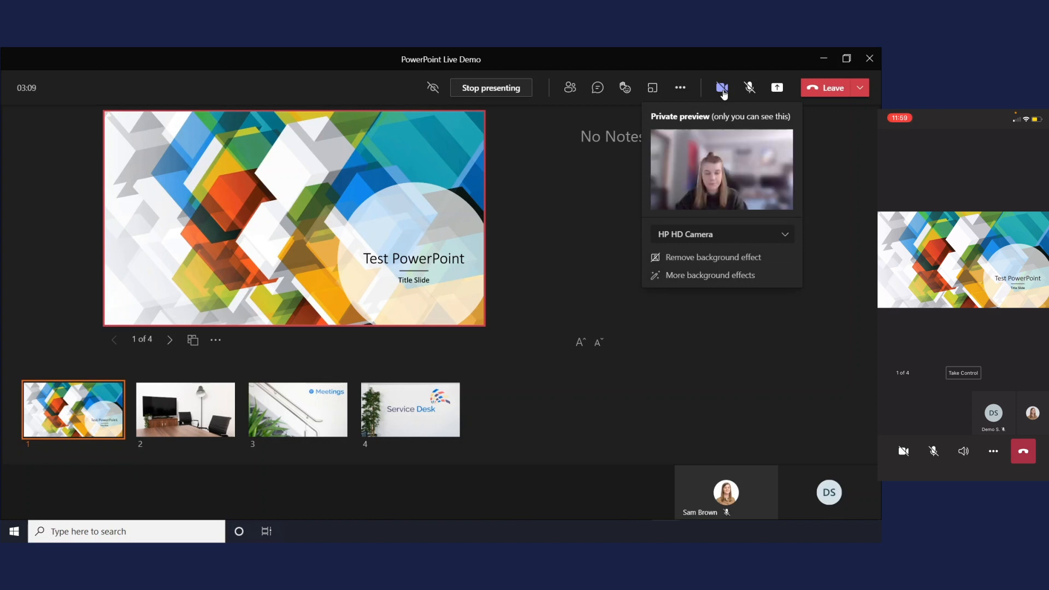
left_click(722, 88)
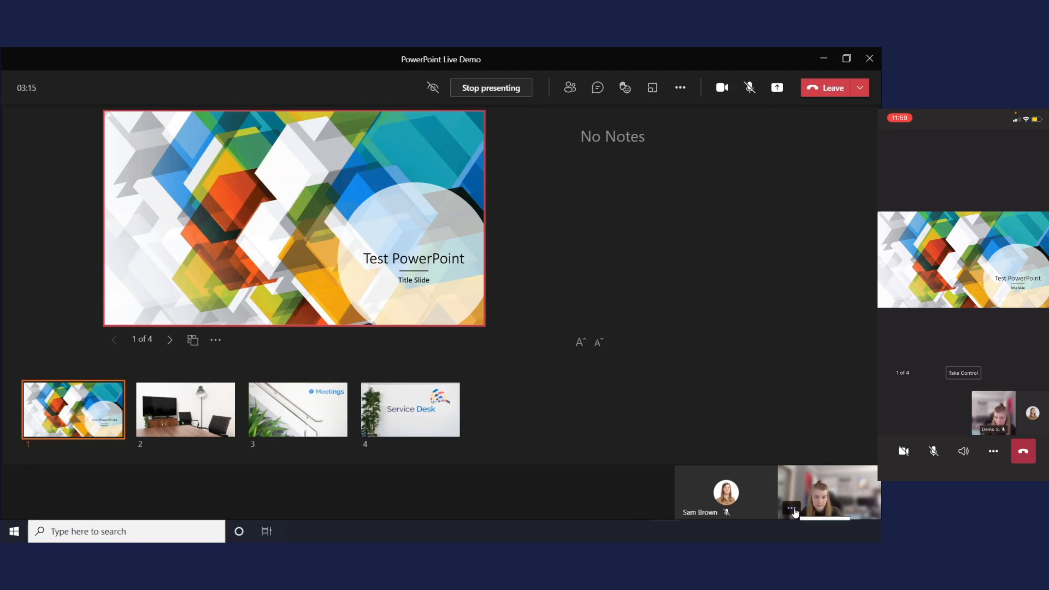
left_click(792, 511)
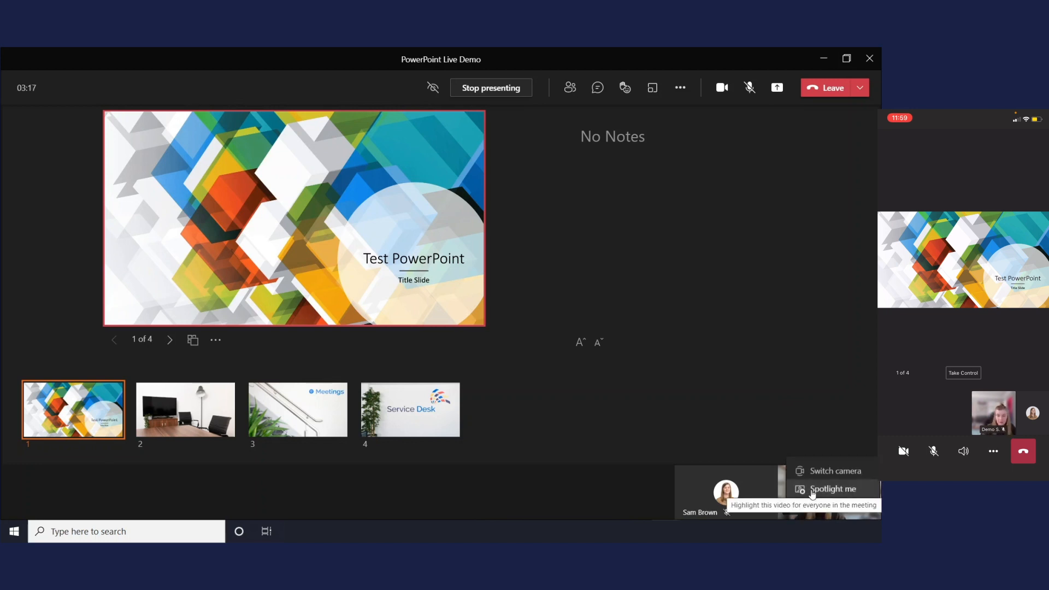
left_click(832, 488)
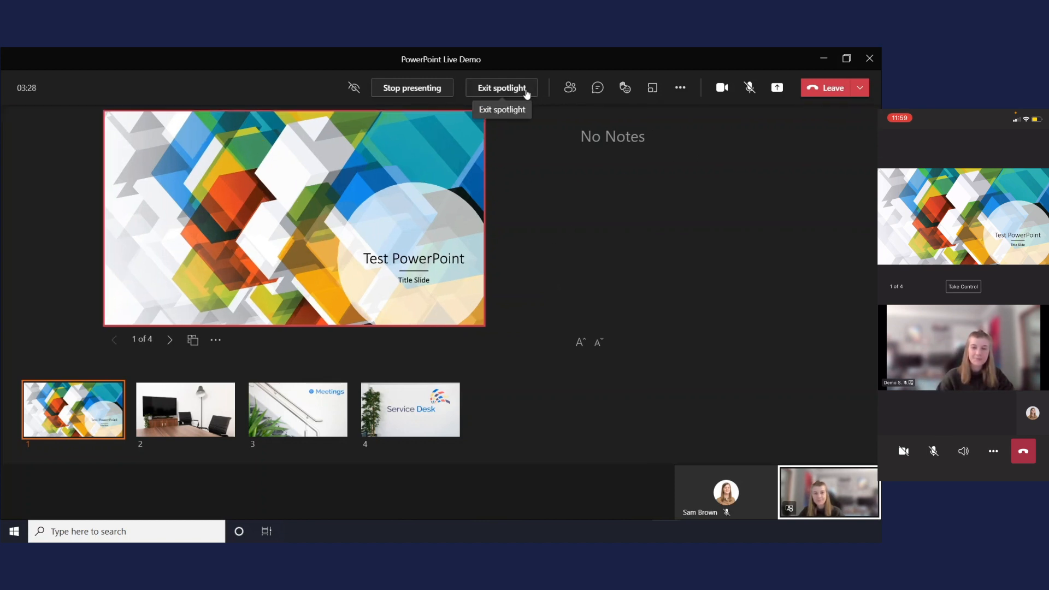
Exit the spotlight and start stopping the presentation
left_click(502, 87)
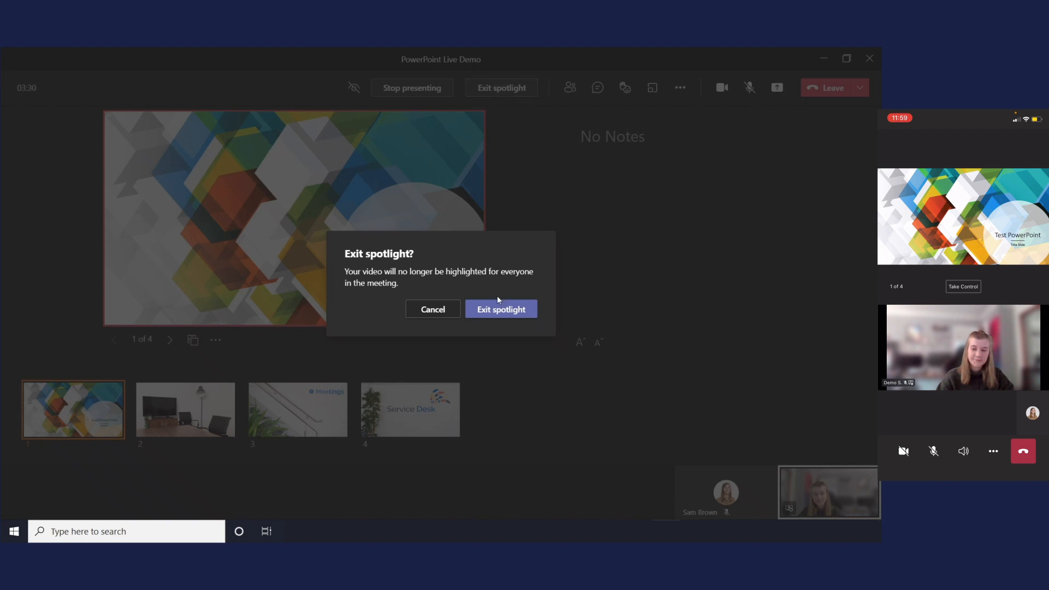
left_click(500, 309)
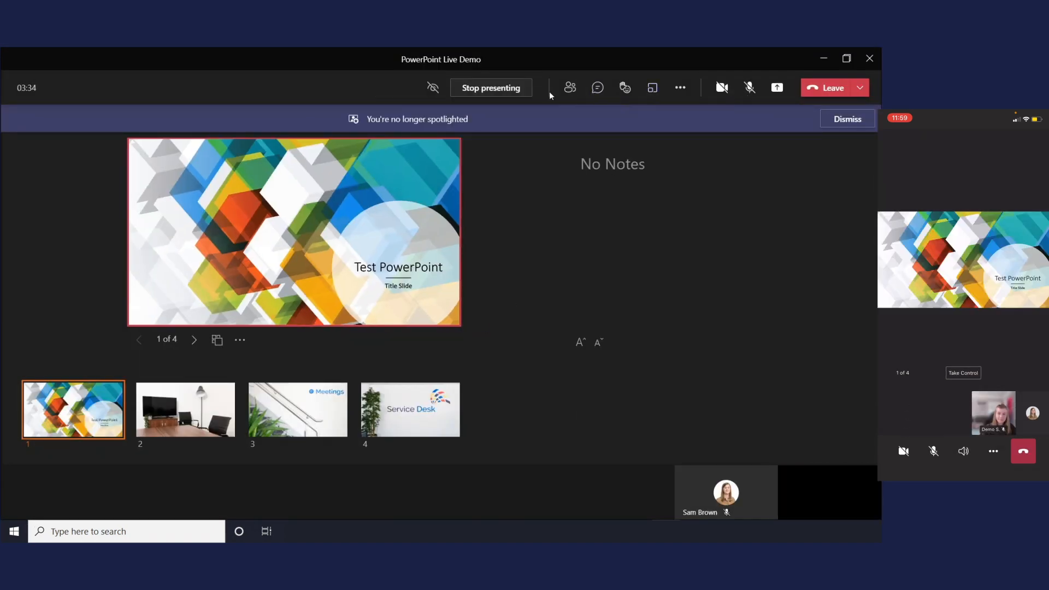
mouse_move(491, 87)
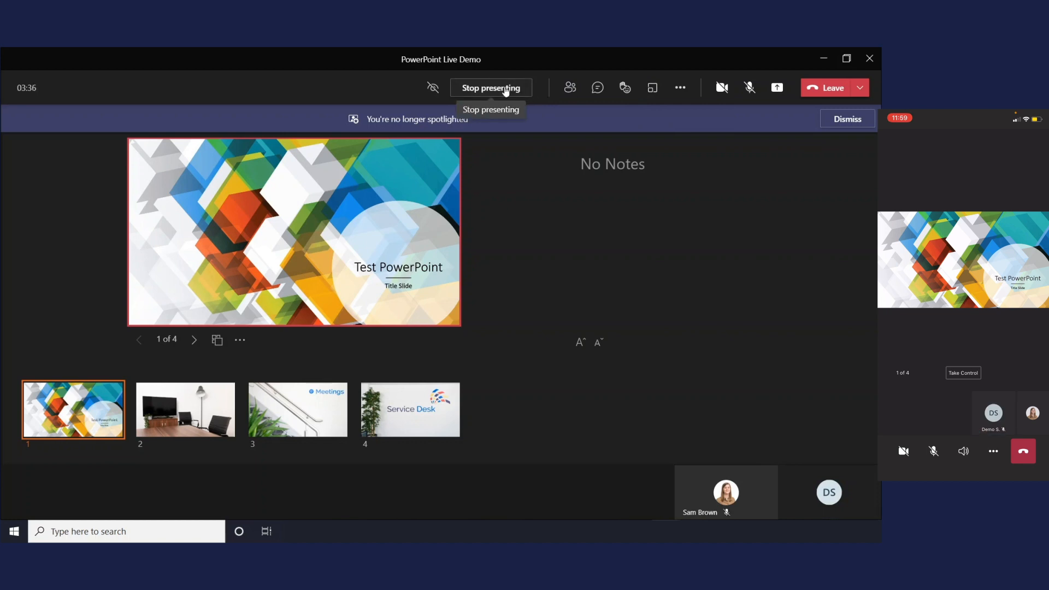
left_click(491, 87)
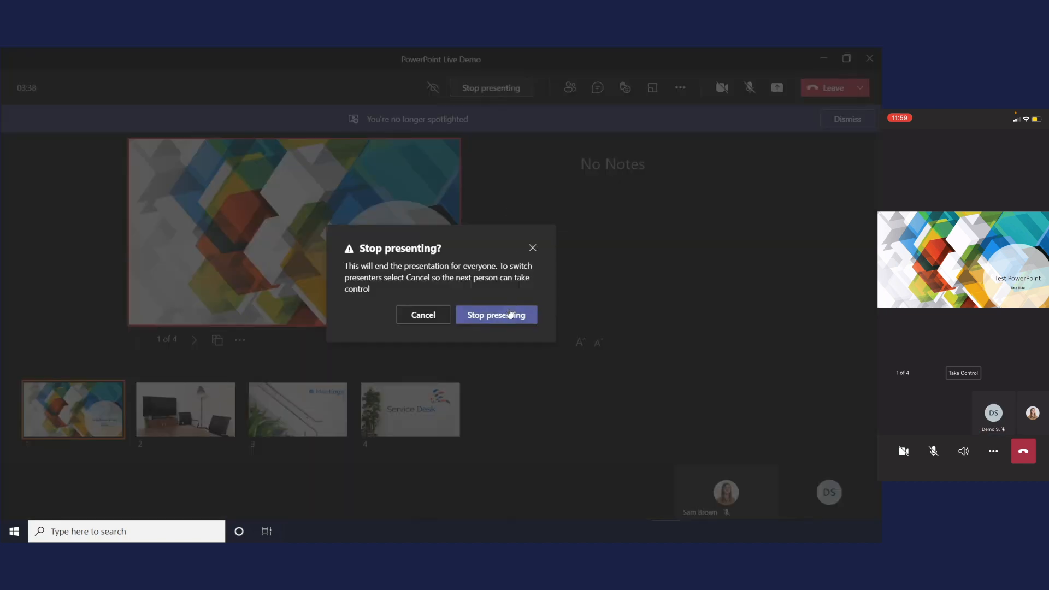